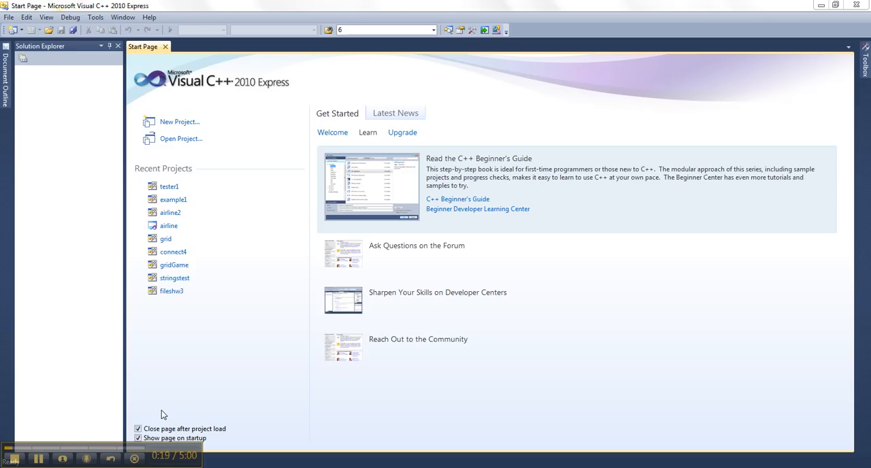
mouse_move(282, 416)
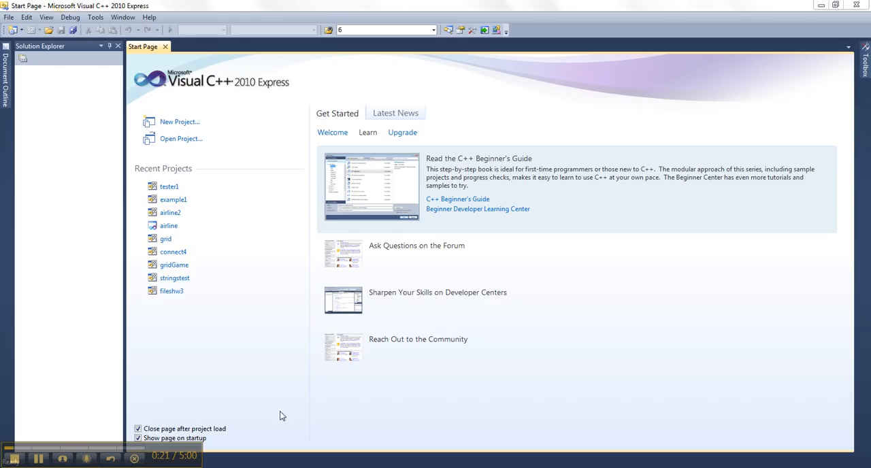
mouse_move(215, 99)
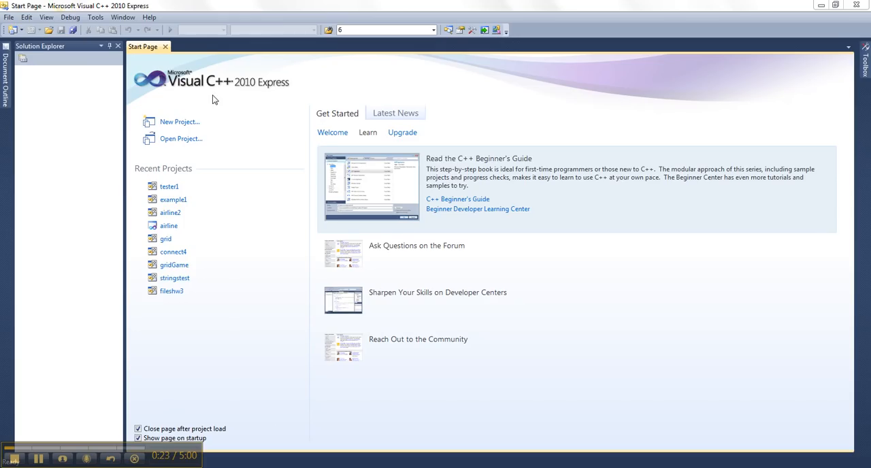
mouse_move(345, 89)
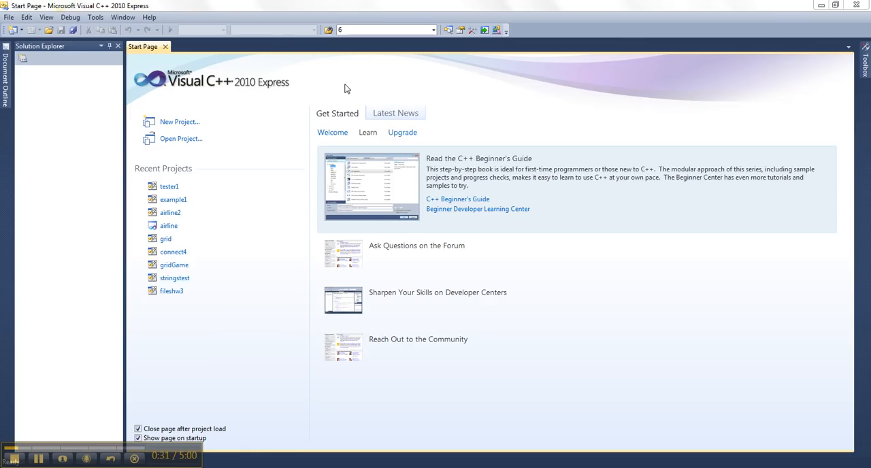
mouse_move(212, 168)
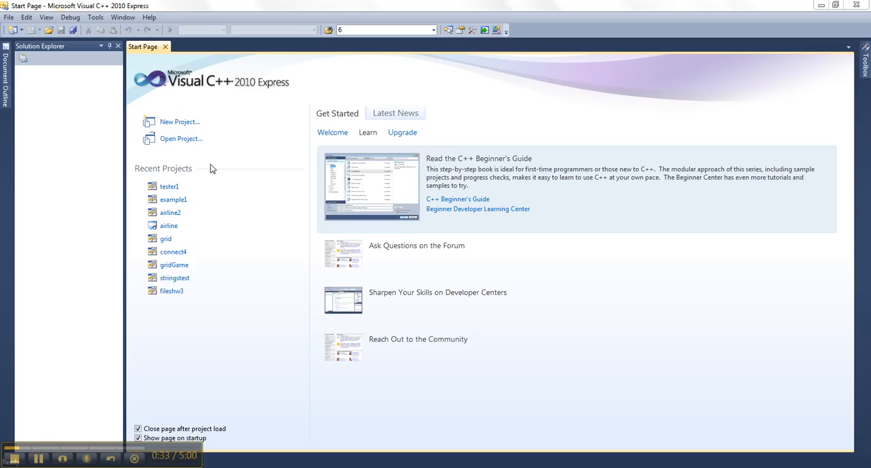
Create a Win32 Console Application project named 'VideoDemo' in the default Projects location
click(173, 200)
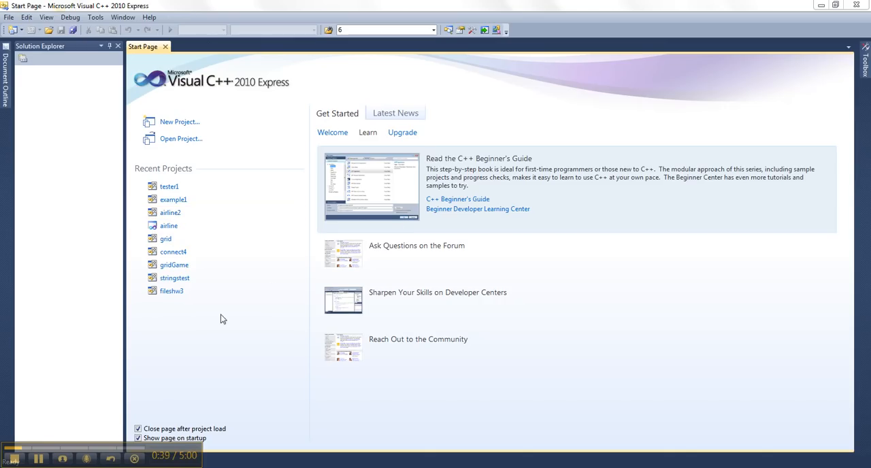
mouse_move(190, 156)
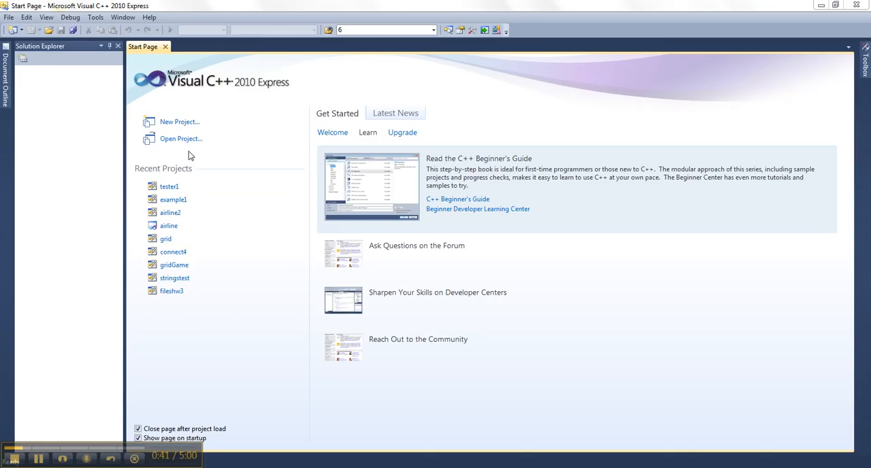
mouse_move(181, 138)
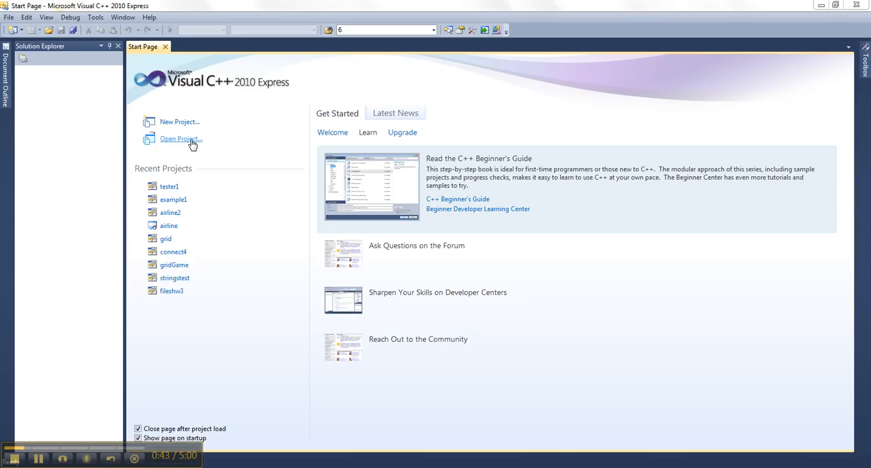
mouse_move(179, 121)
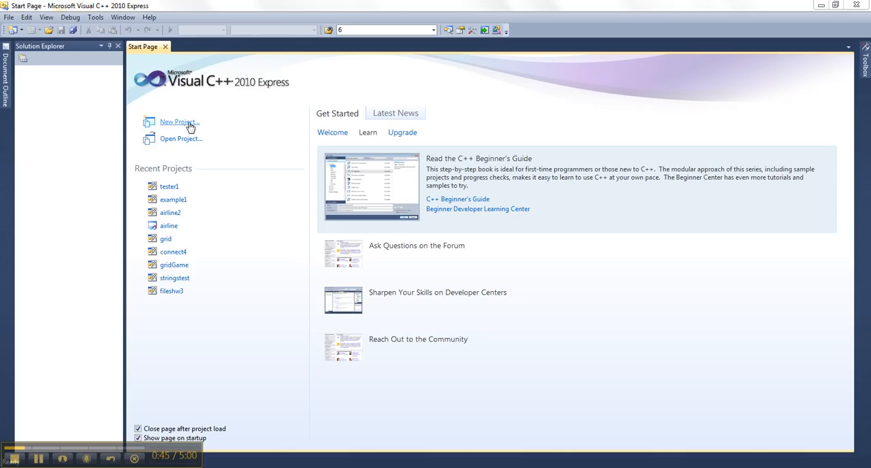
click(179, 122)
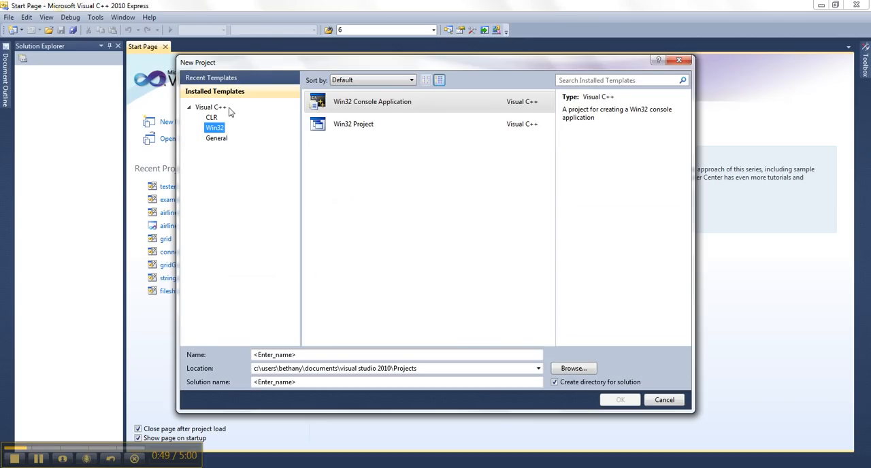
mouse_move(416, 169)
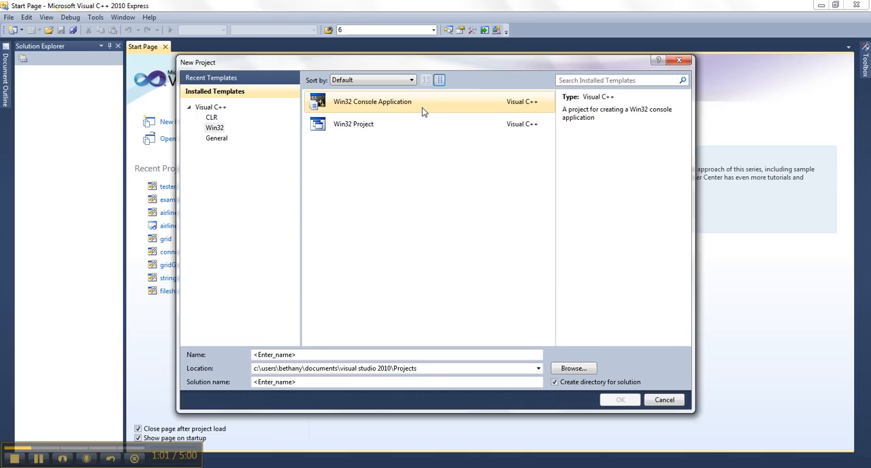
click(387, 354)
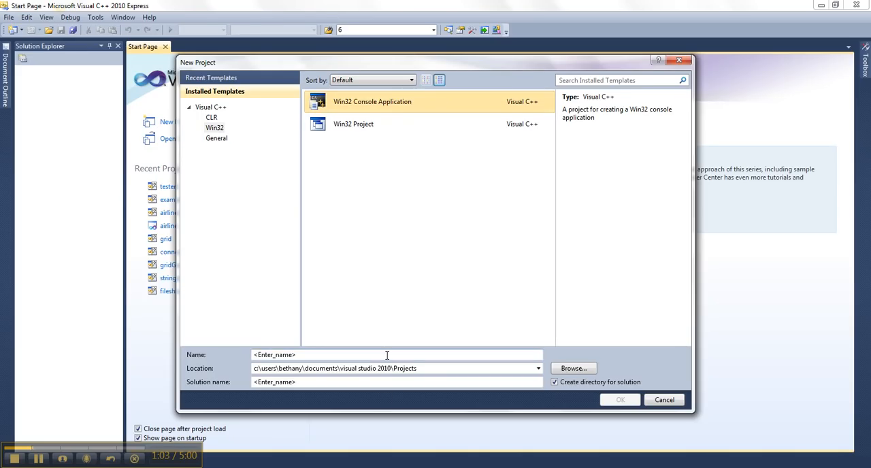
text(V)
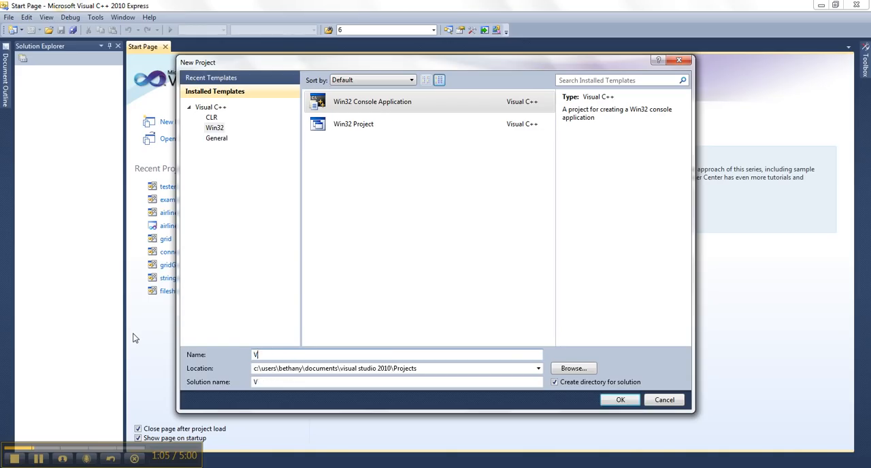
text(ideoDemo)
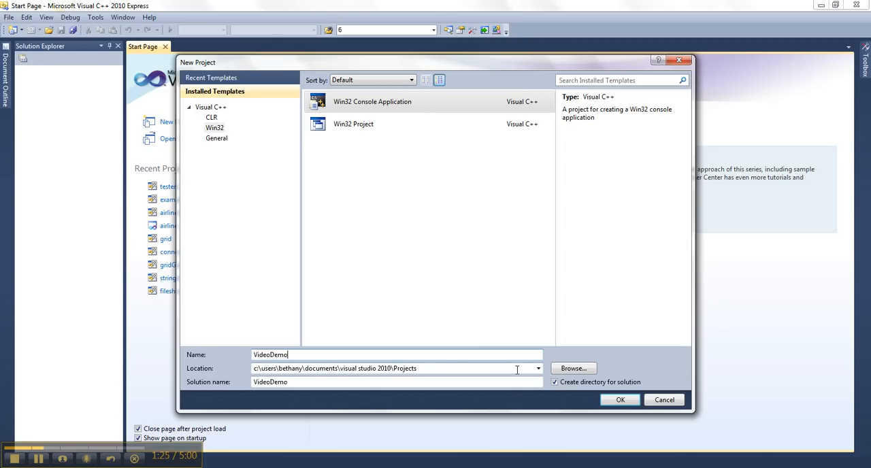
click(619, 398)
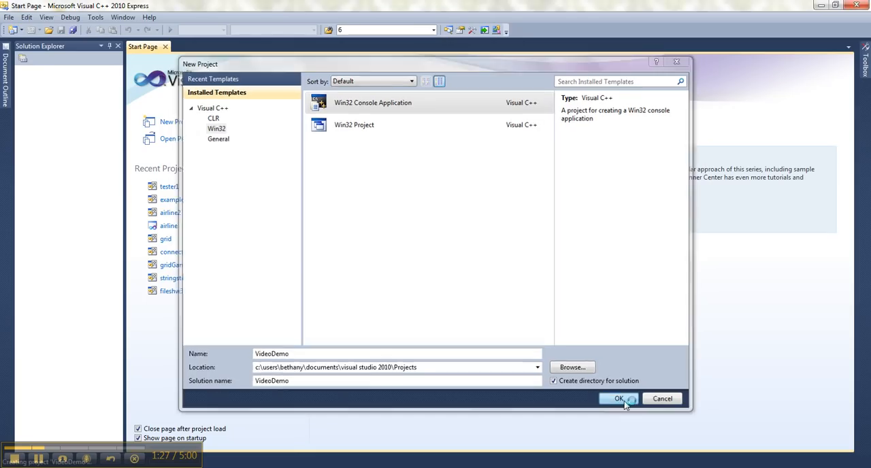
Finish the Win32 Application Wizard with the Empty project option ticked
click(618, 398)
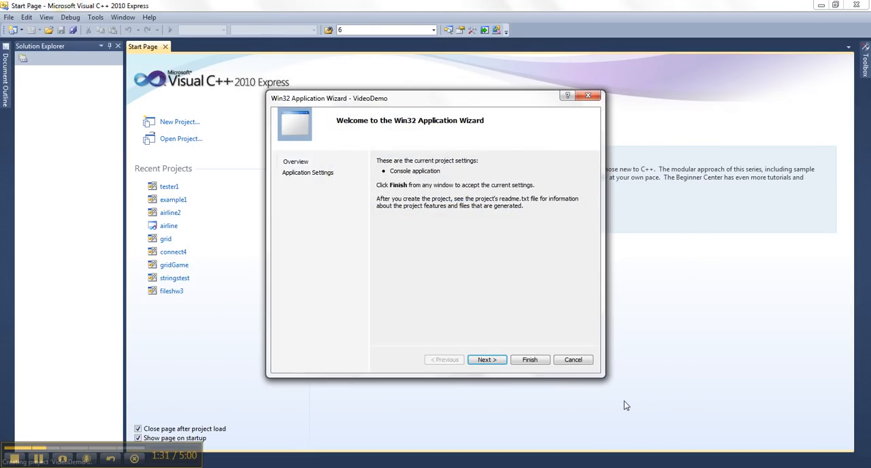
mouse_move(493, 438)
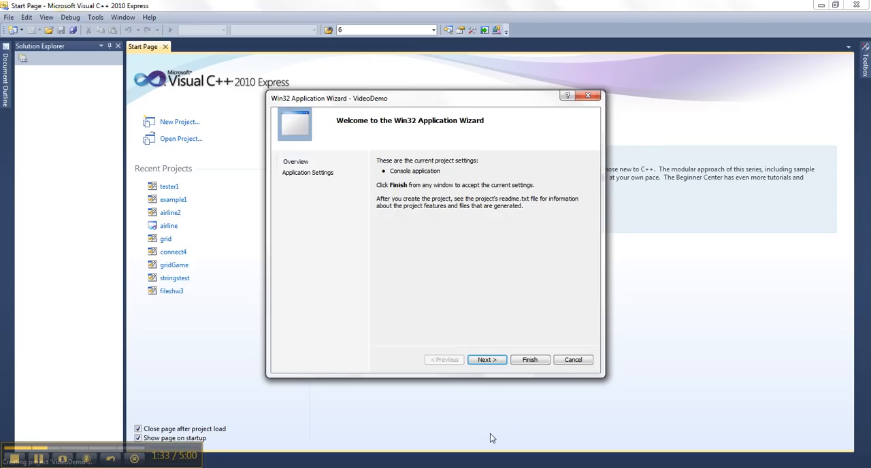
click(487, 359)
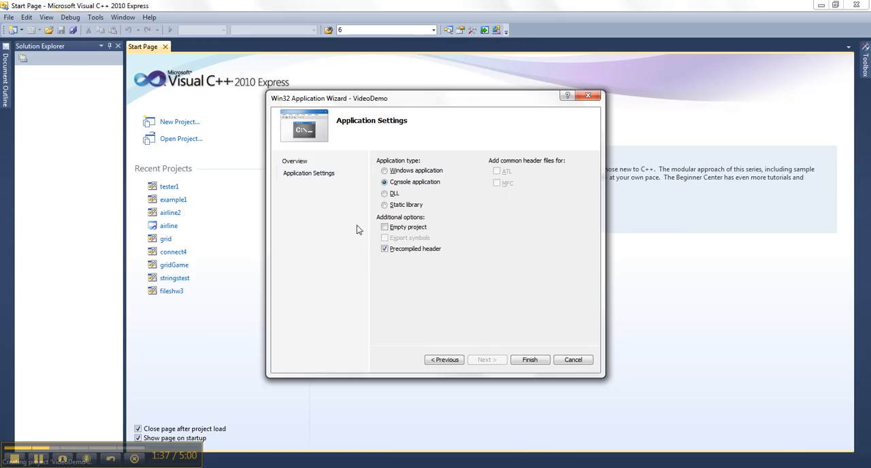
click(385, 227)
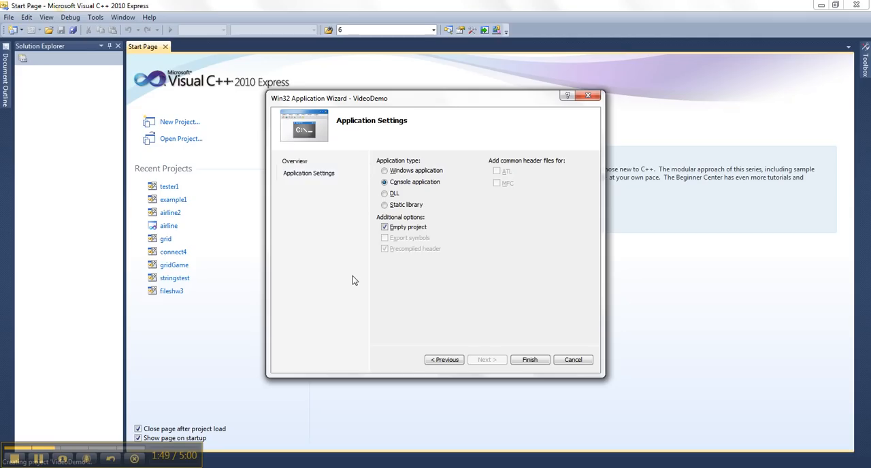
mouse_move(415, 258)
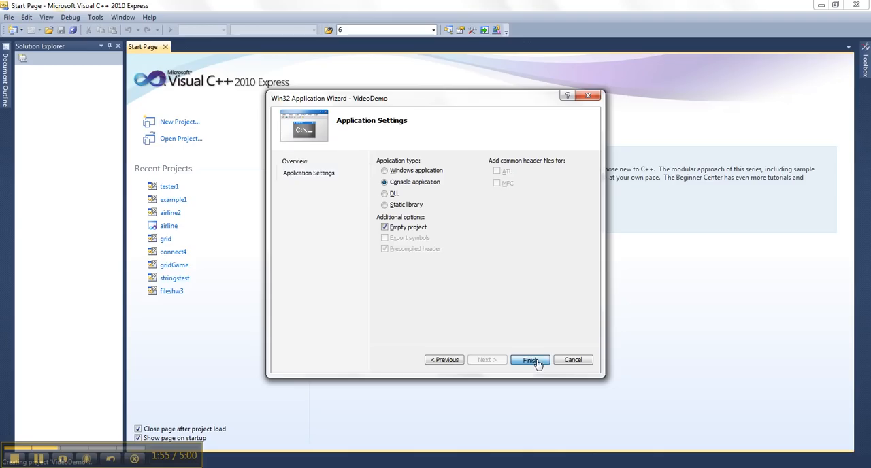
click(530, 360)
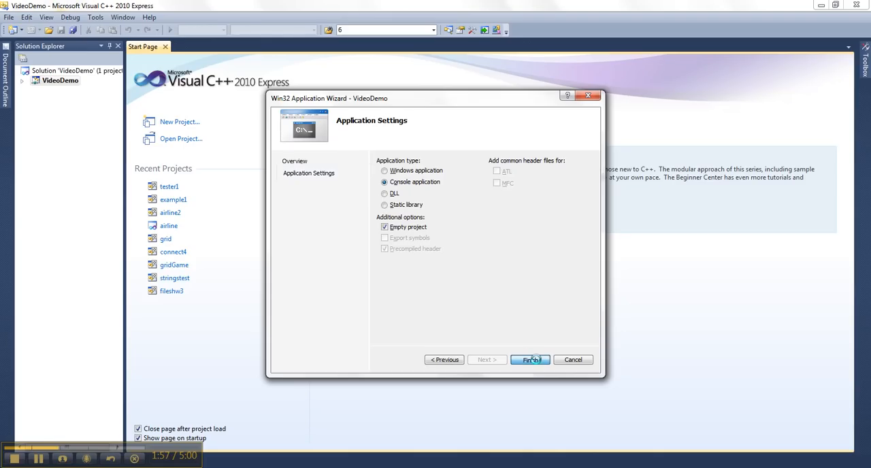
Open the Add menu on the Source Files folder in Solution Explorer and choose New Item
click(529, 360)
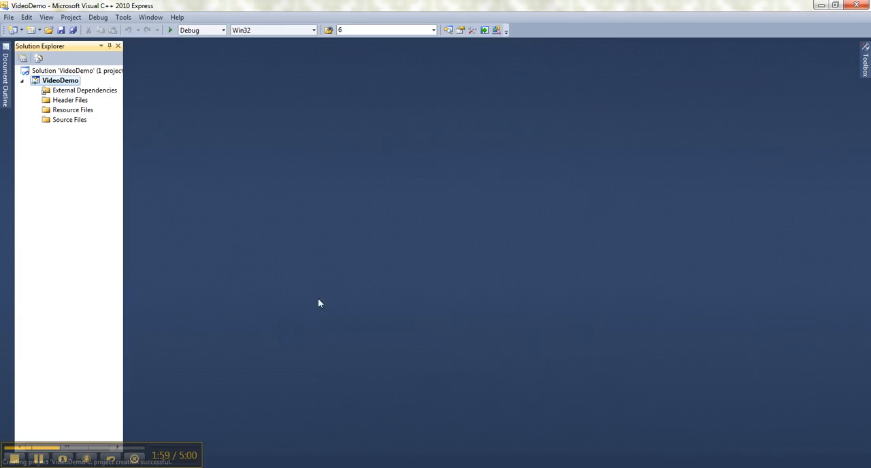
mouse_move(64, 80)
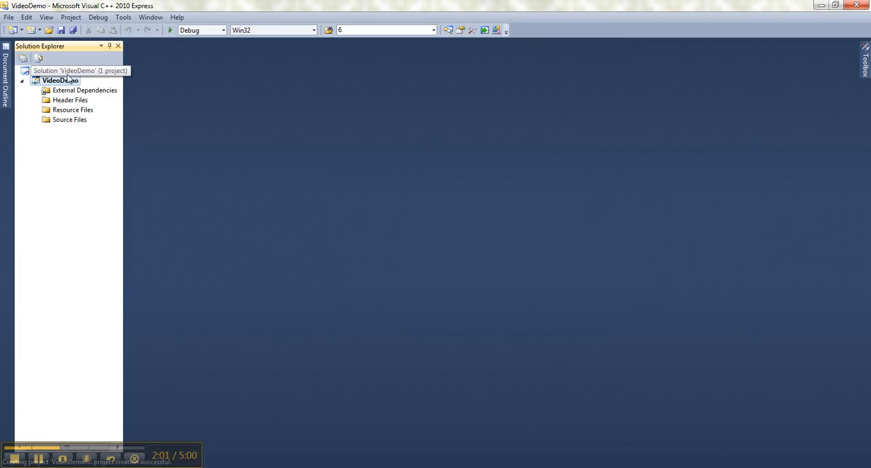
mouse_move(78, 202)
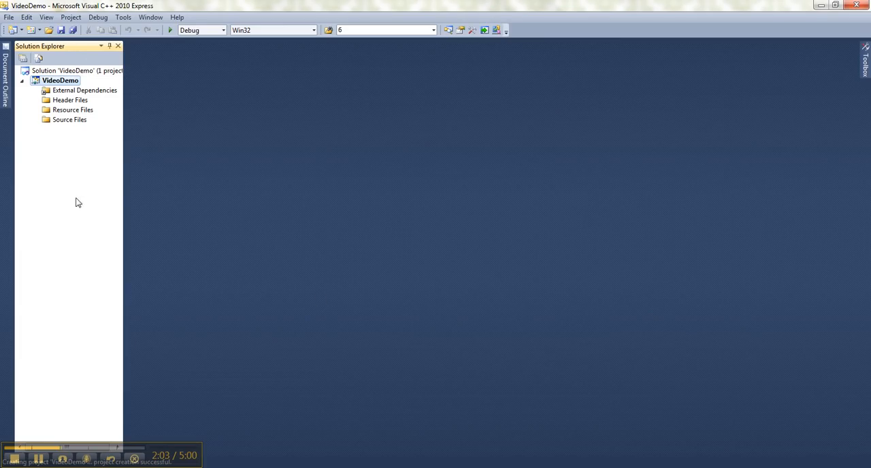
mouse_move(340, 235)
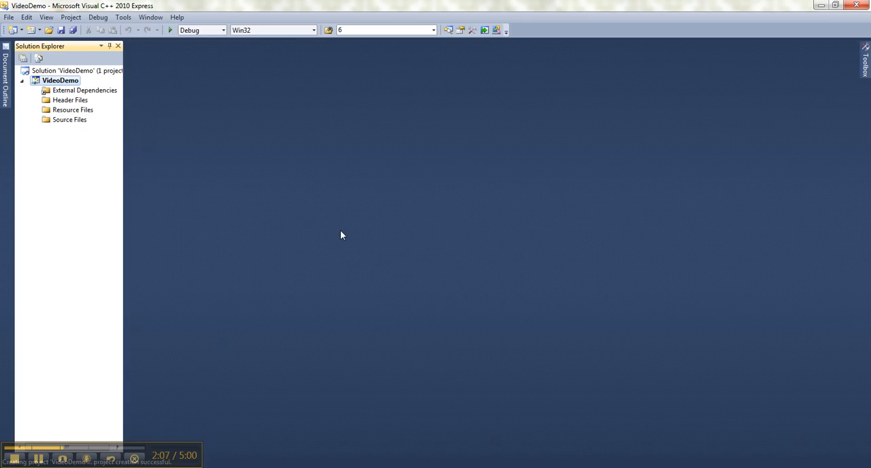
mouse_move(130, 228)
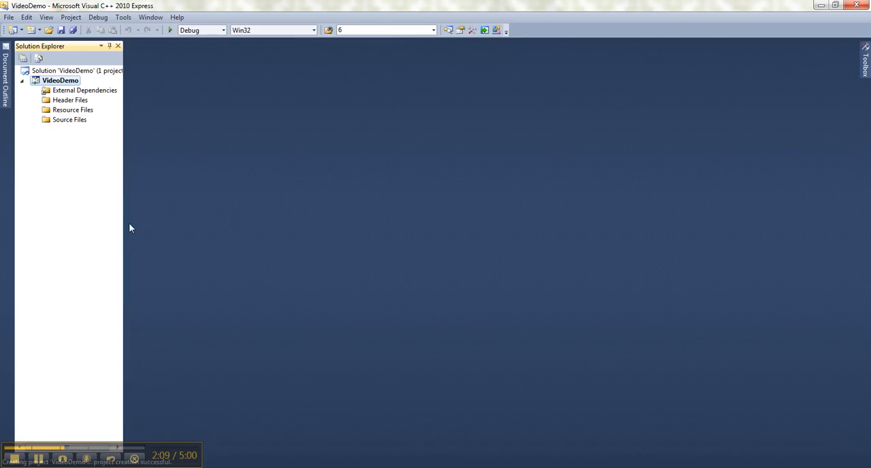
right_click(69, 119)
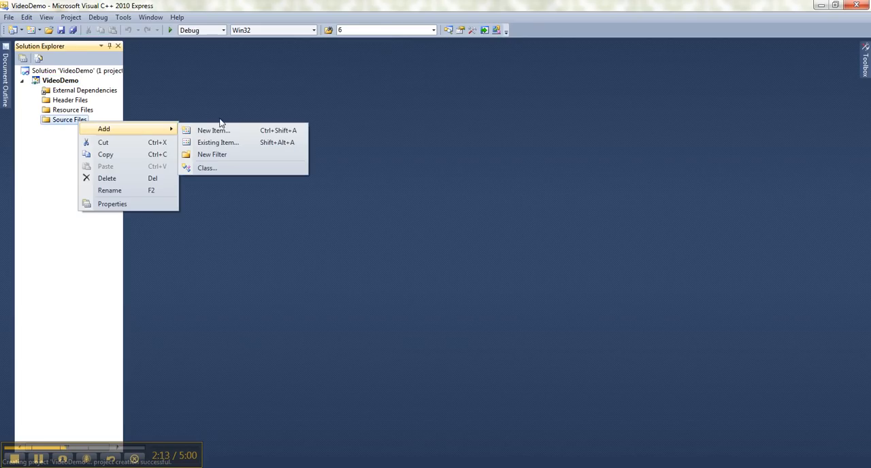
click(213, 129)
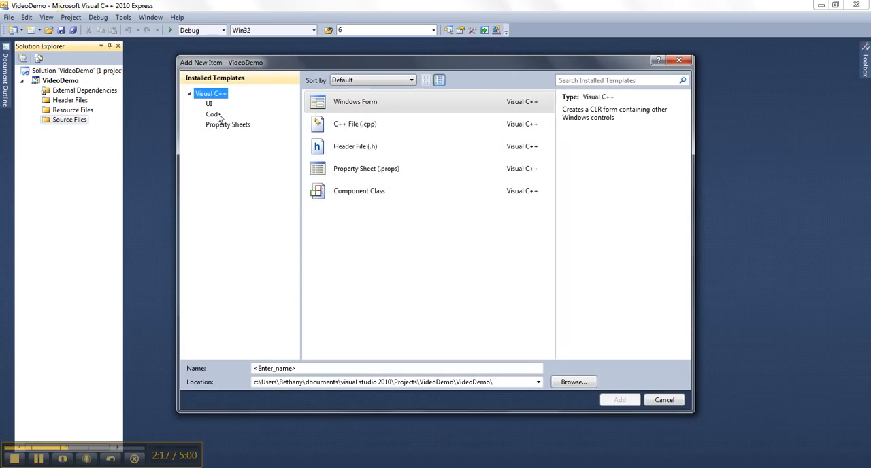
Choose the Code category and enter 'VideoDemo' as the C++ file name
click(213, 114)
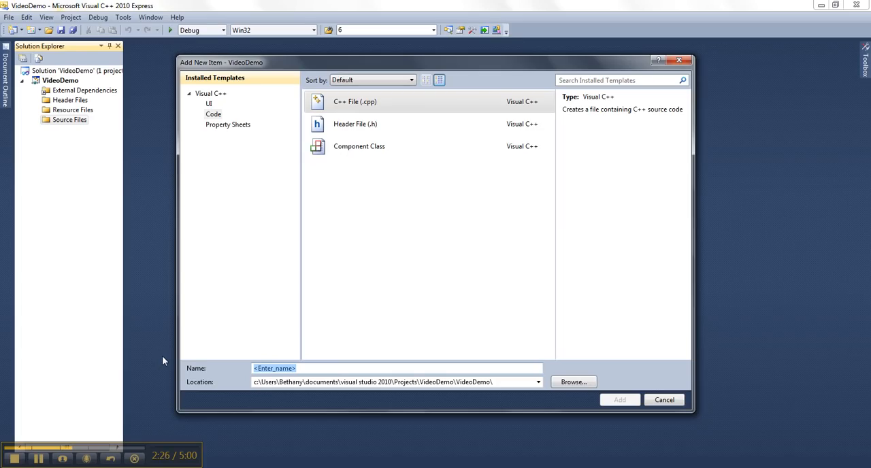
text(VideoD)
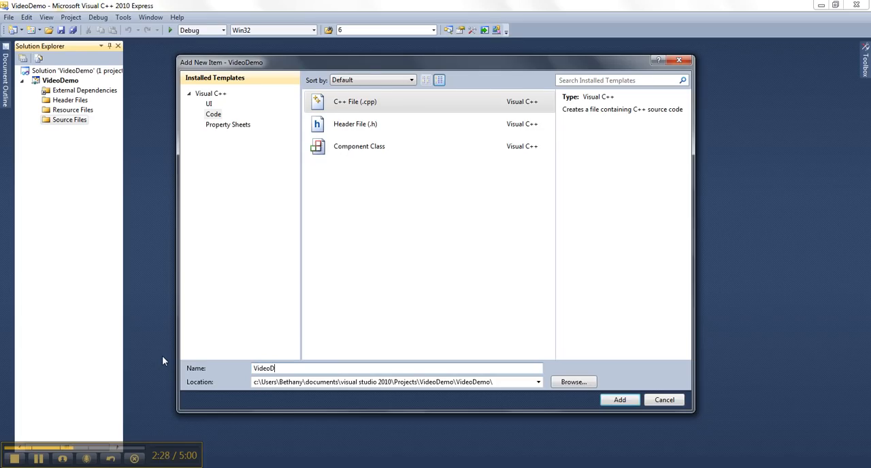
text(emo)
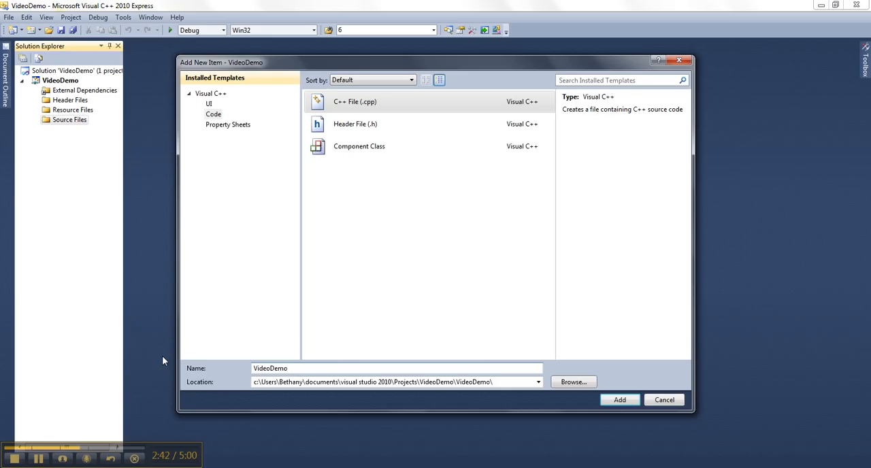
mouse_move(433, 412)
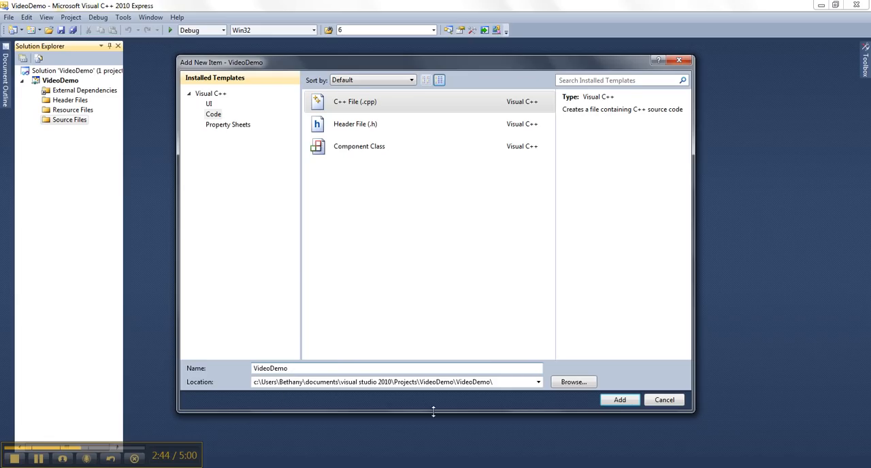
Add VideoDemo.cpp to Source Files from the Add New Item dialog
click(619, 399)
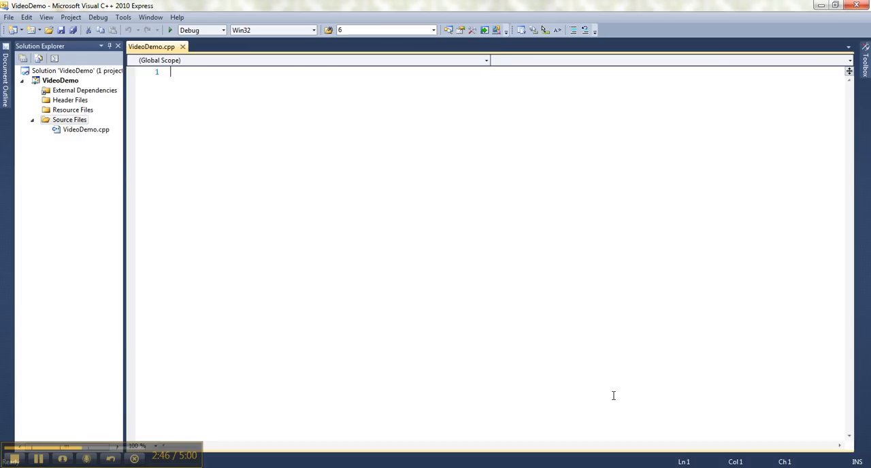
mouse_move(462, 288)
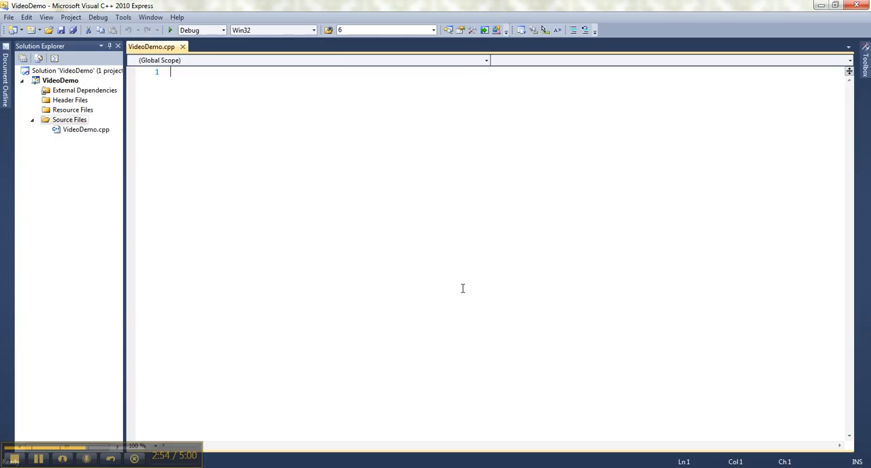
mouse_move(274, 196)
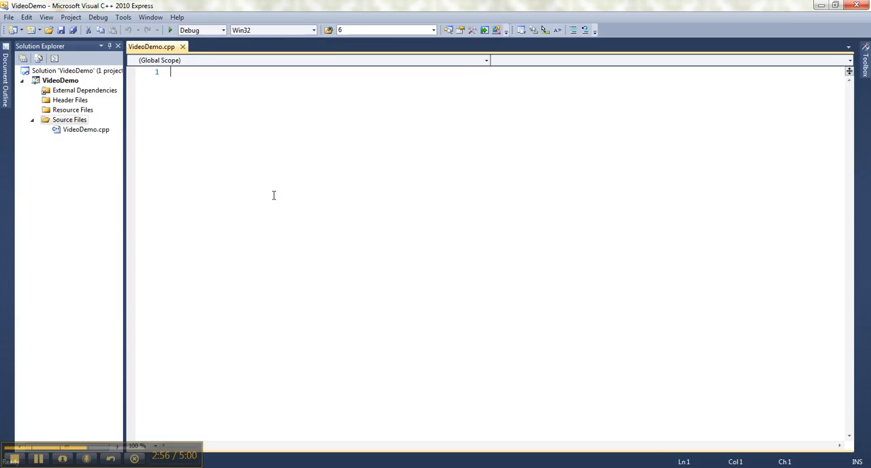
mouse_move(117, 45)
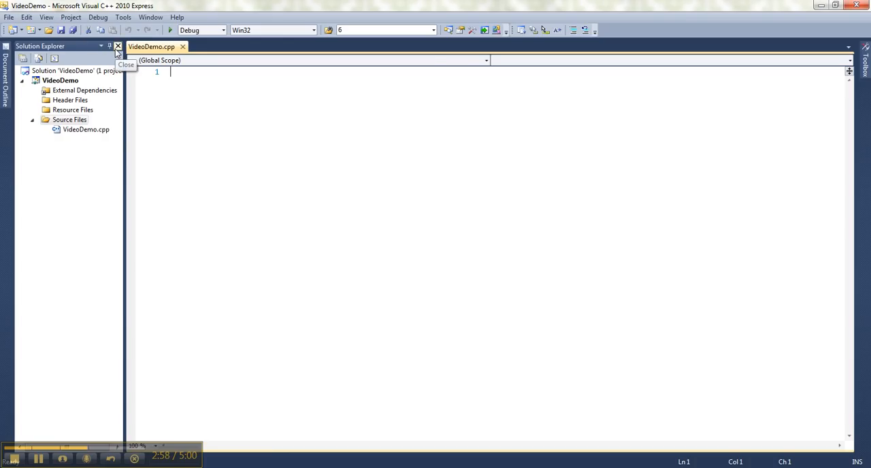
Close Solution Explorer, reset the window layout to default, and click into VideoDemo.cpp
click(118, 46)
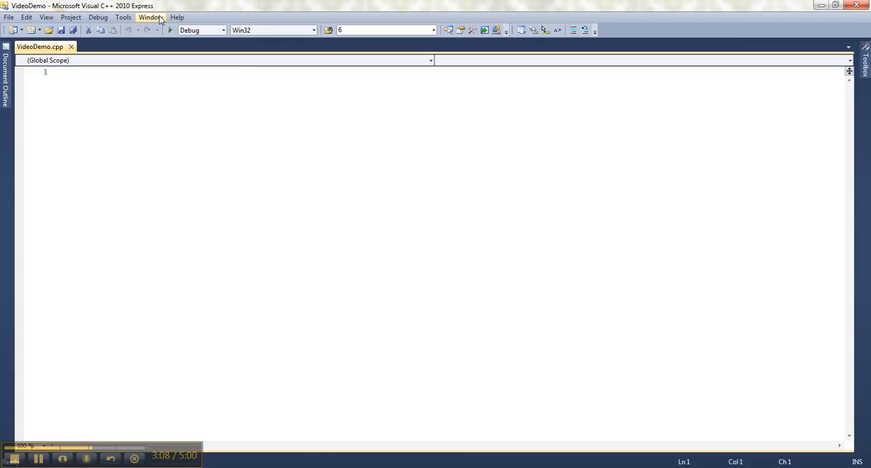
click(149, 17)
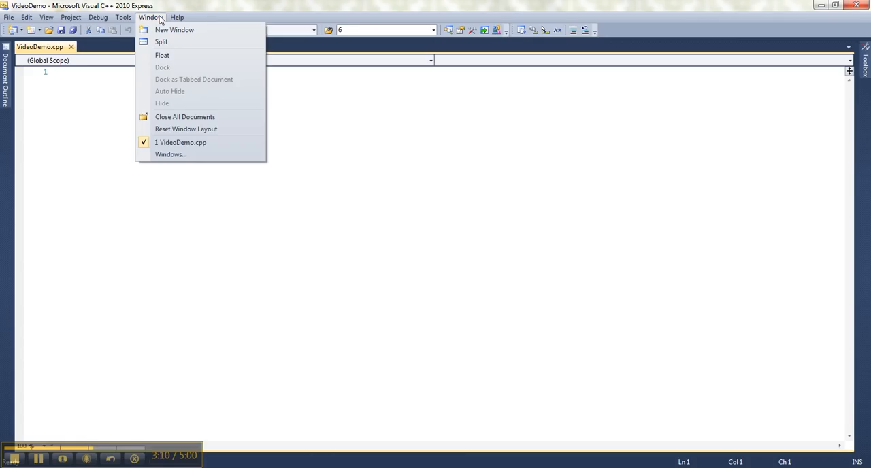
click(186, 129)
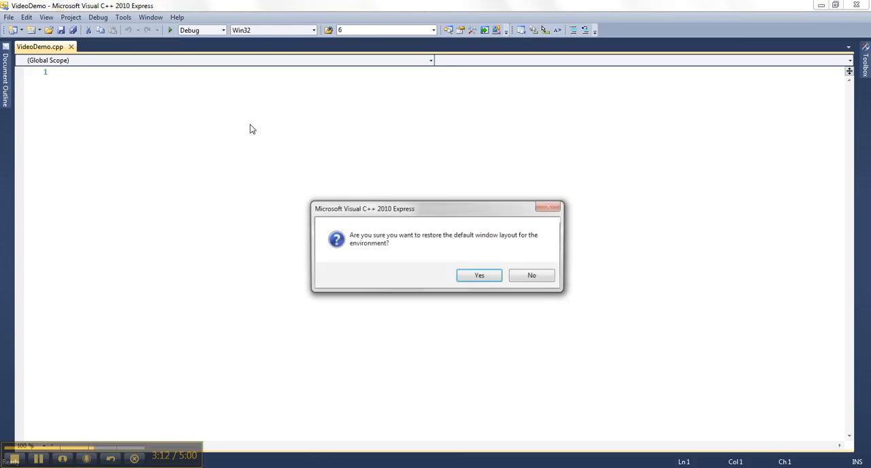
click(479, 275)
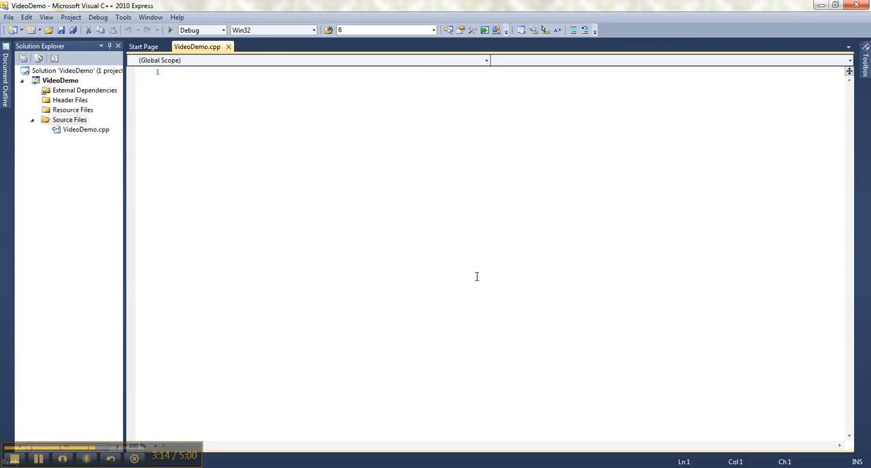
click(172, 72)
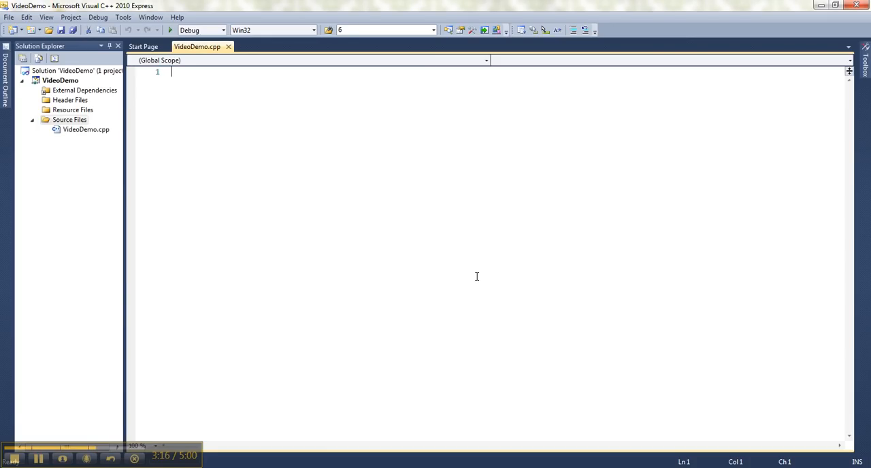